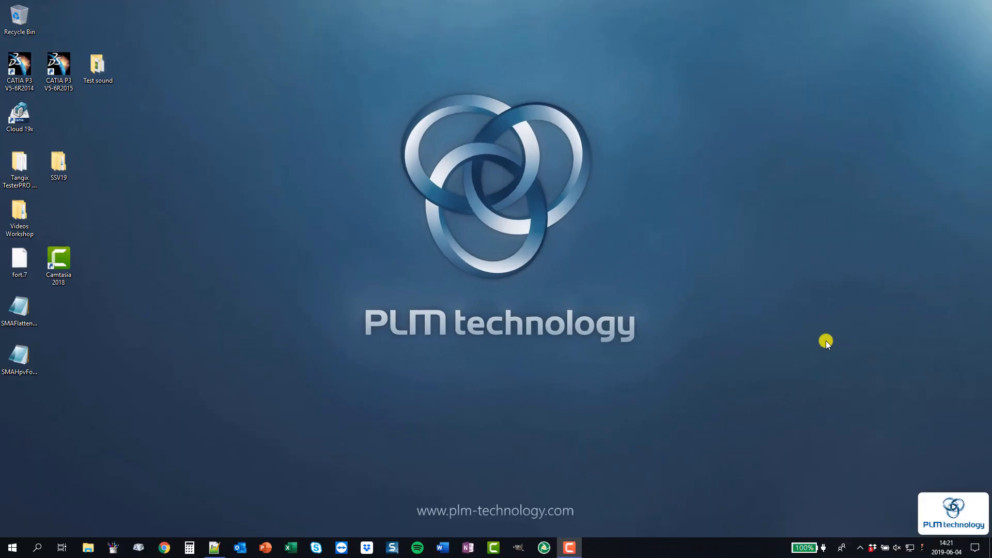
{"action": "mouse_move", "coordinate": [705, 310]}
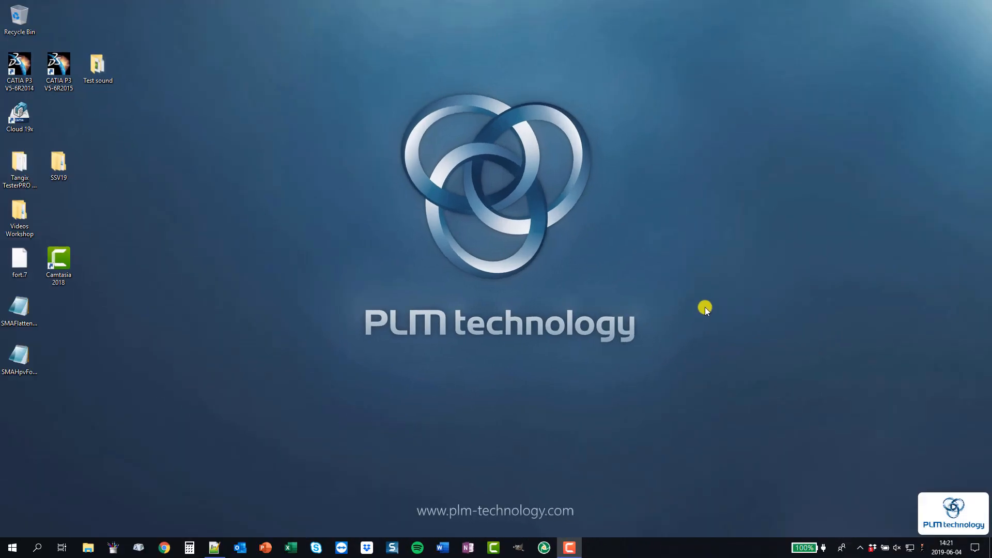
{"action": "mouse_move", "coordinate": [676, 316]}
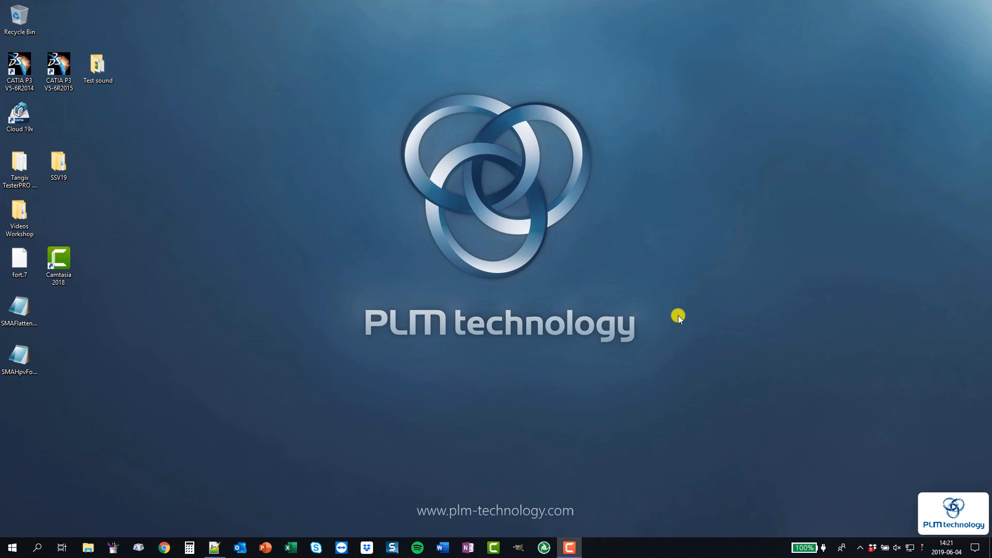
{"action": "mouse_move", "coordinate": [413, 310]}
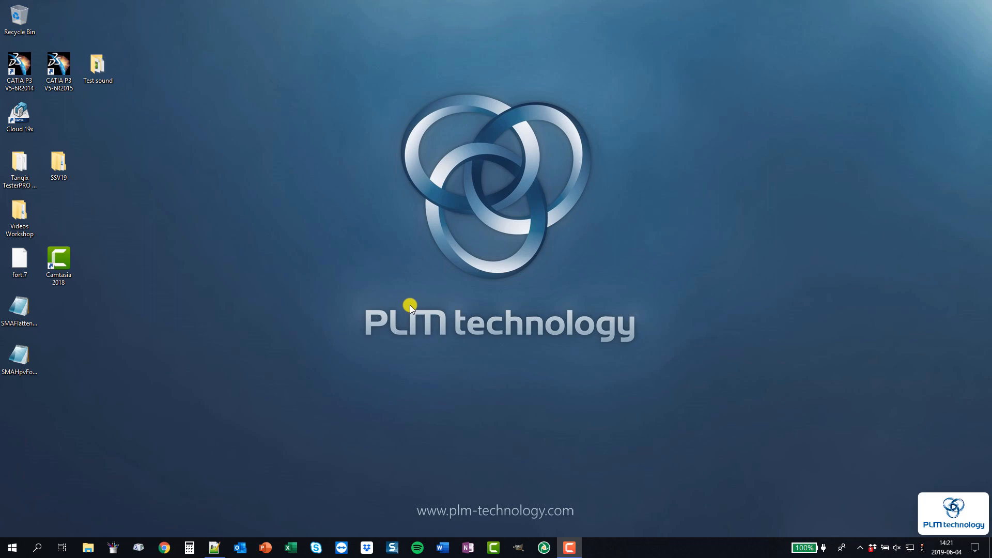
{"action": "mouse_move", "coordinate": [227, 352]}
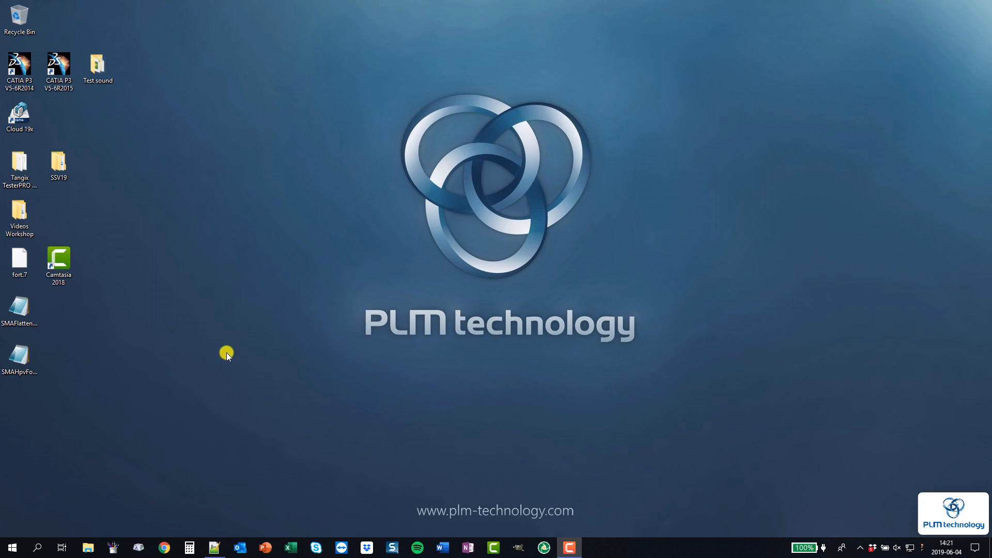
{"action": "mouse_move", "coordinate": [440, 345]}
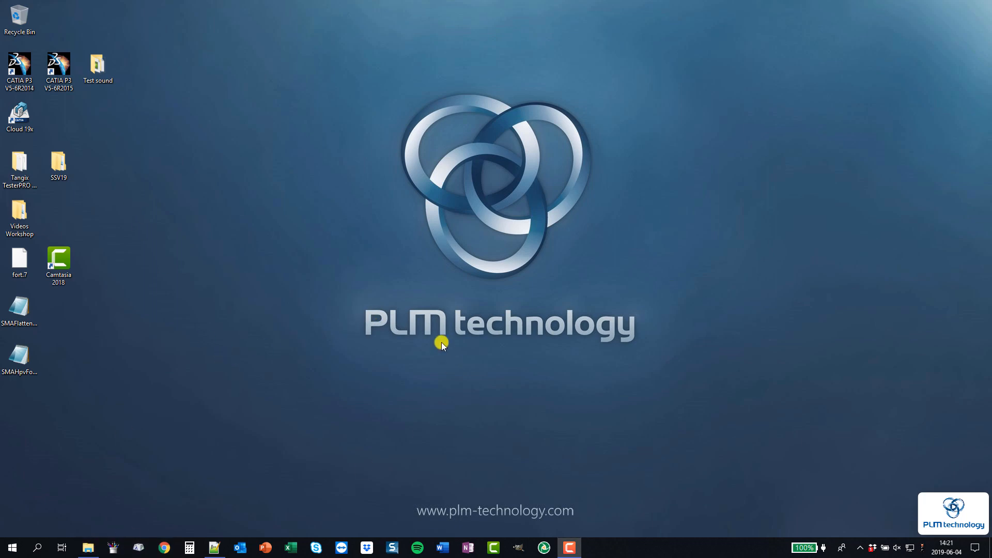
- Browse into B421_Cloud\CATEnv, open Env.txt and highlight the CATTemp and CATErrorLog path lines
{"action": "left_click", "coordinate": [87, 548]}
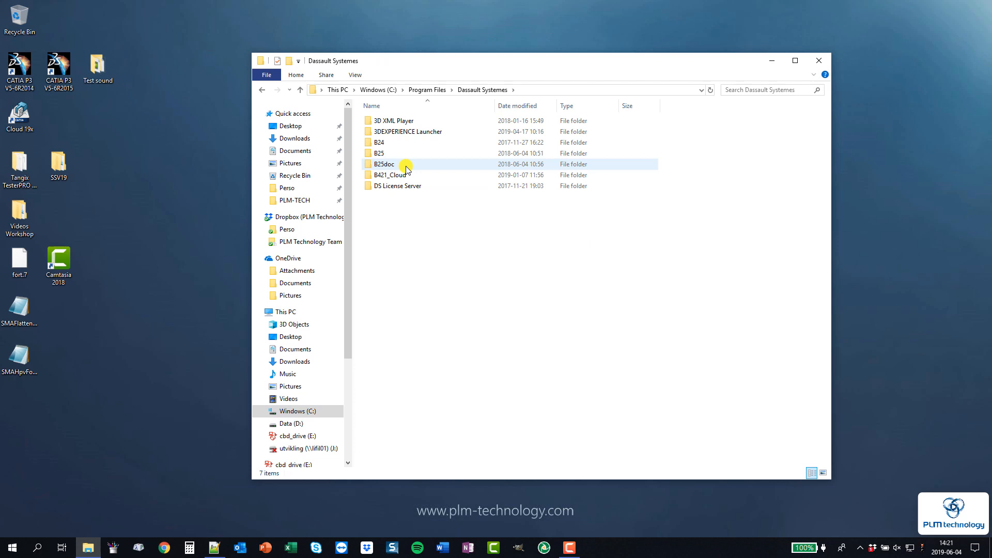
{"action": "left_click", "coordinate": [384, 174]}
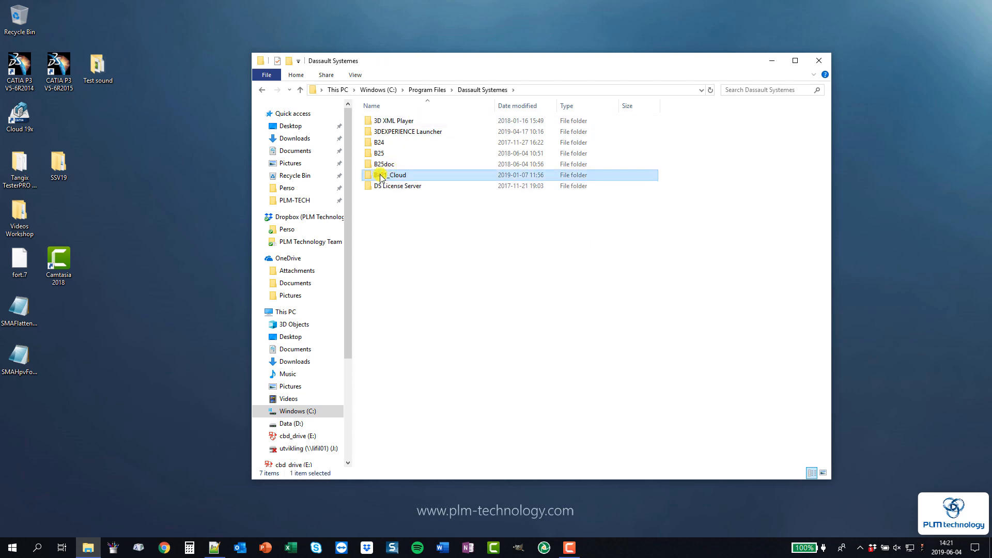
{"action": "double_click", "coordinate": [387, 174]}
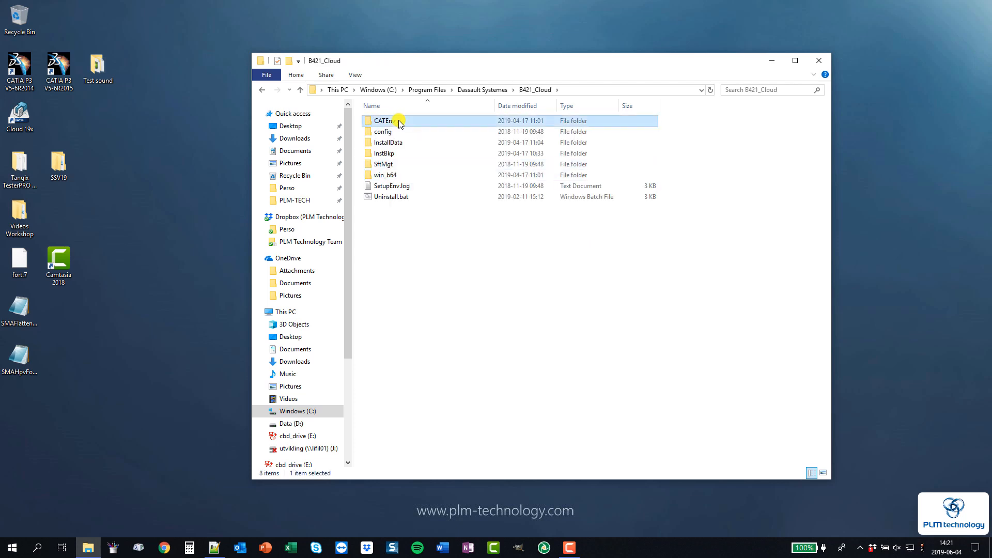
{"action": "double_click", "coordinate": [384, 120]}
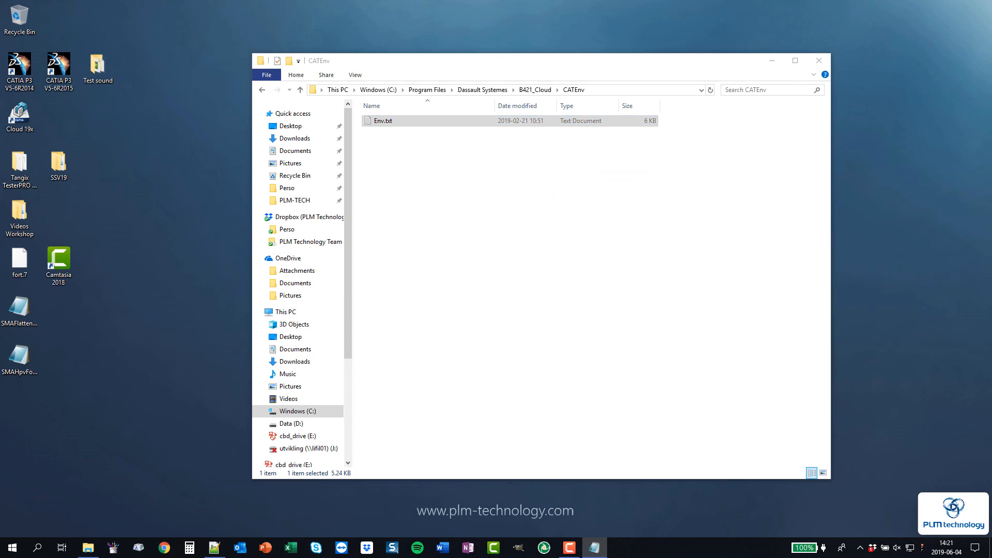
{"action": "double_click", "coordinate": [384, 120]}
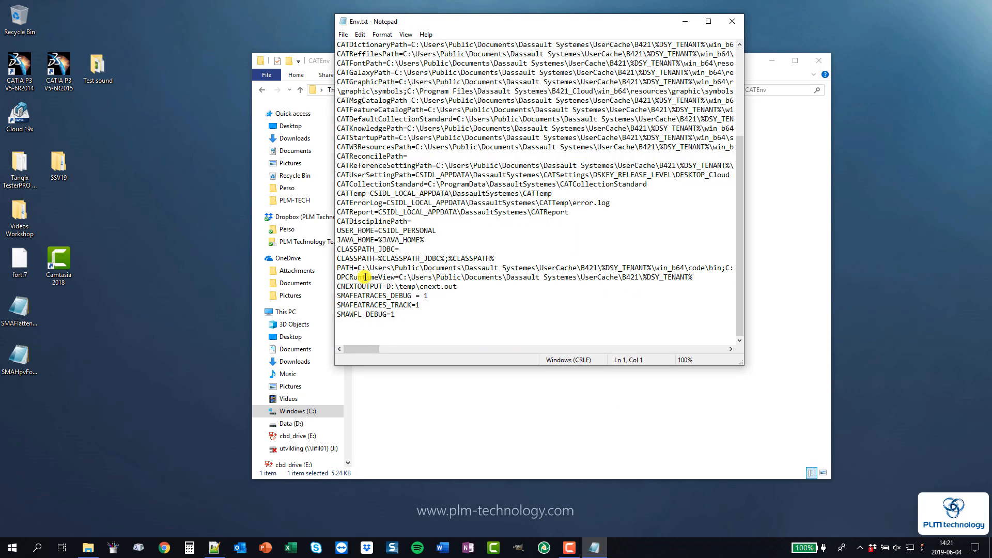
{"action": "left_click_drag", "start_coordinate": [337, 194], "coordinate": [428, 202]}
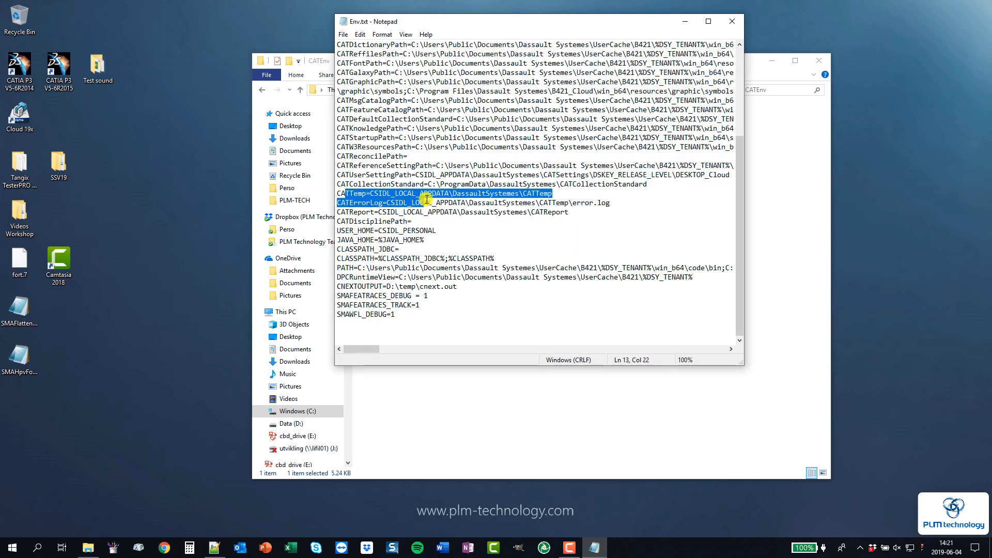
{"action": "mouse_move", "coordinate": [735, 32]}
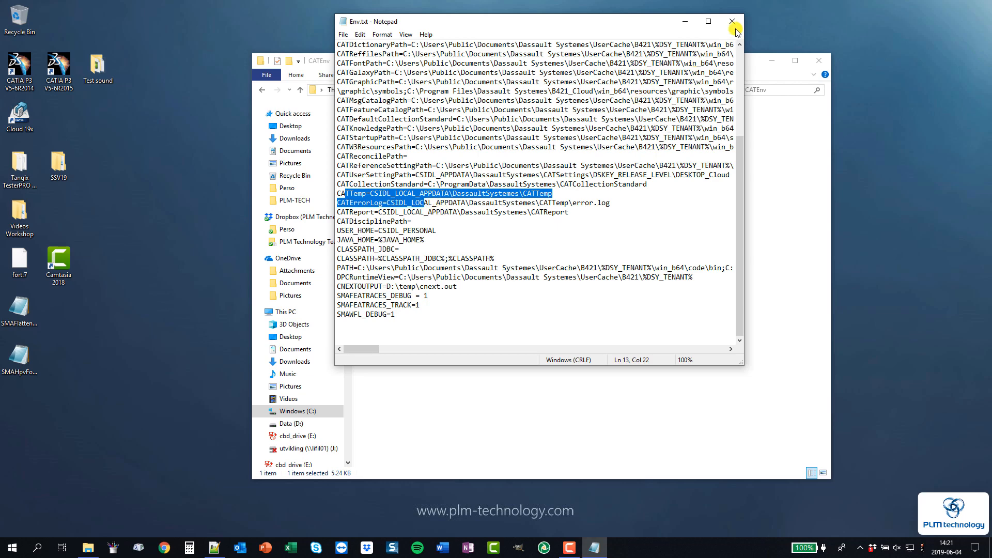
- Close Env.txt and browse from C: into the user profile, toggling hidden items in the view options
{"action": "left_click", "coordinate": [731, 20]}
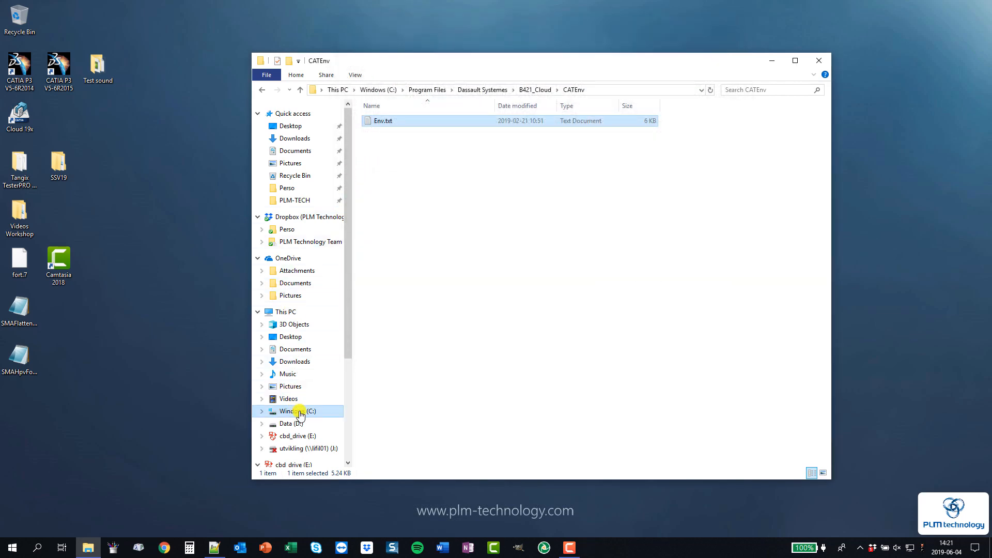
{"action": "left_click", "coordinate": [296, 412]}
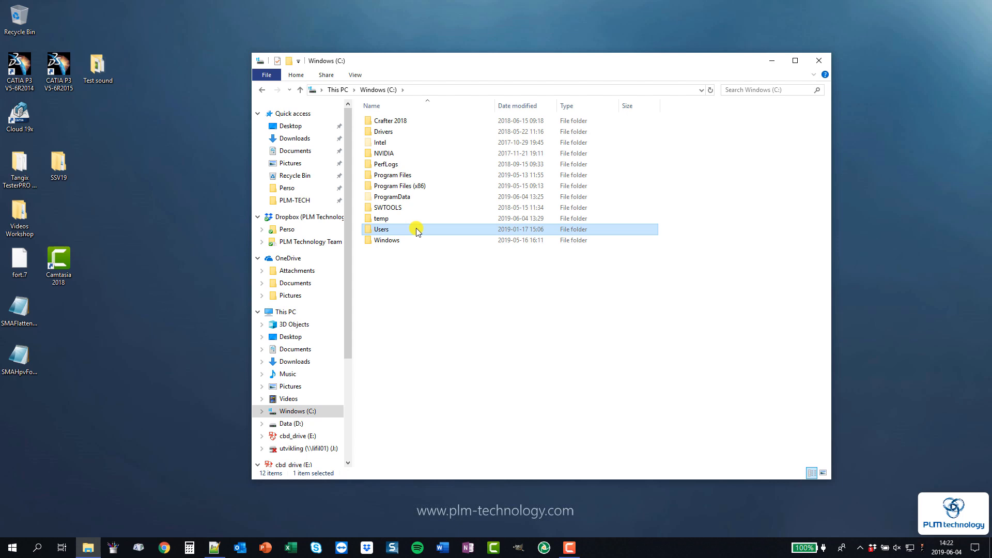
{"action": "double_click", "coordinate": [380, 229]}
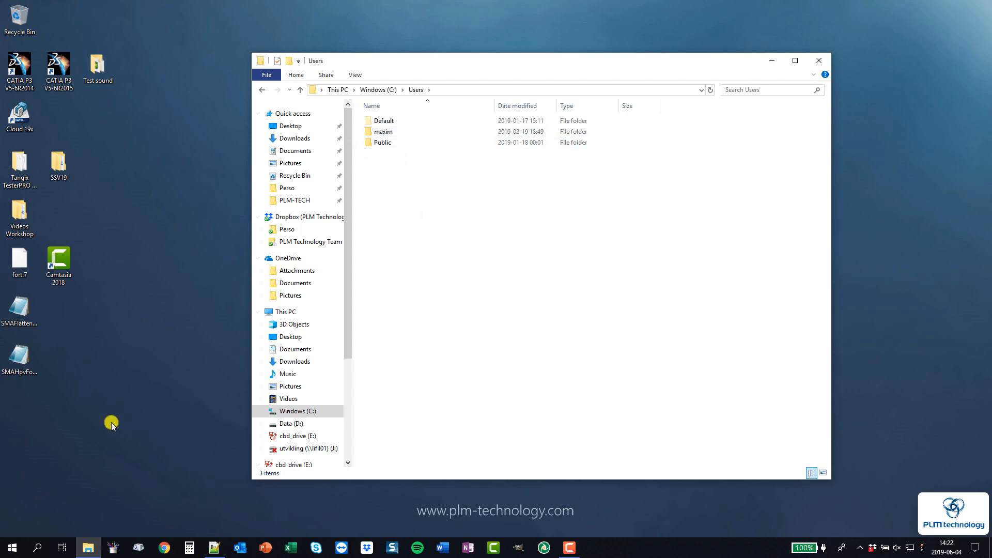
{"action": "double_click", "coordinate": [382, 131]}
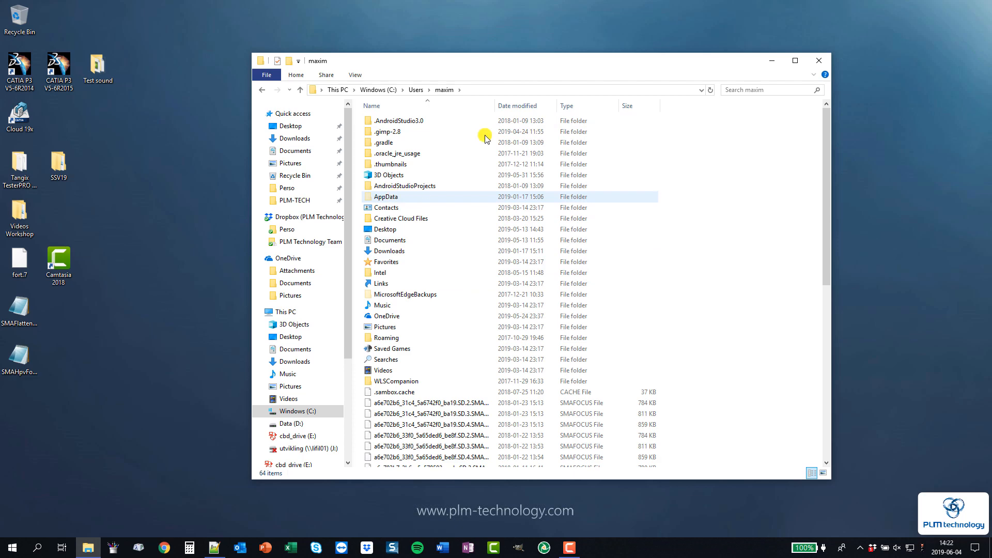
{"action": "left_click", "coordinate": [355, 74]}
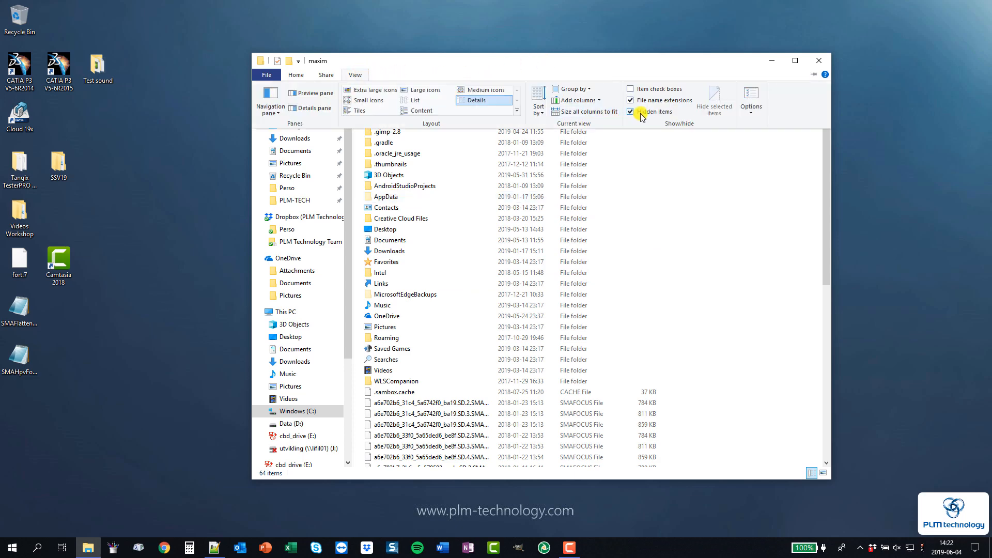
{"action": "left_click", "coordinate": [630, 111]}
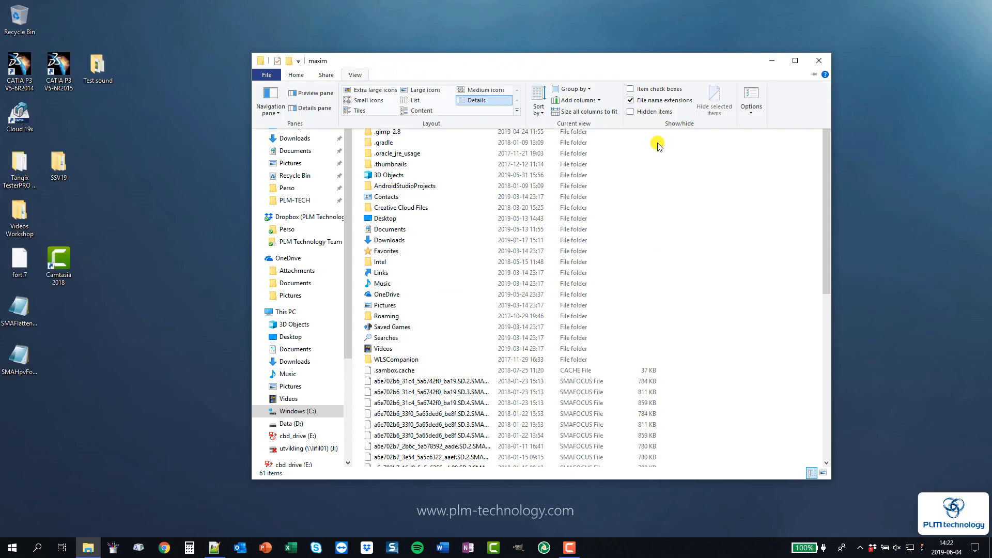
{"action": "mouse_move", "coordinate": [630, 112]}
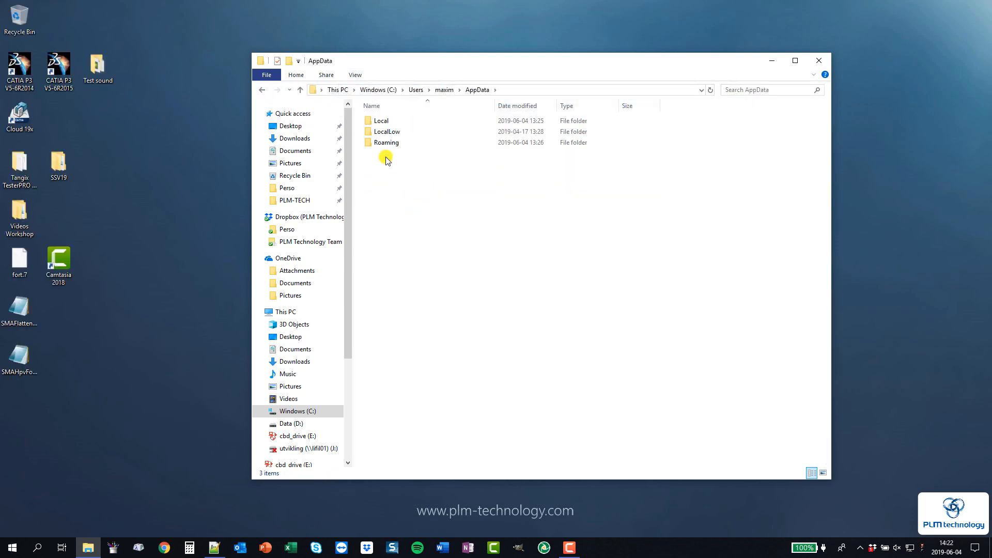
- Go into AppData\Local and open the DassaultSystemes cache folder
{"action": "double_click", "coordinate": [380, 120]}
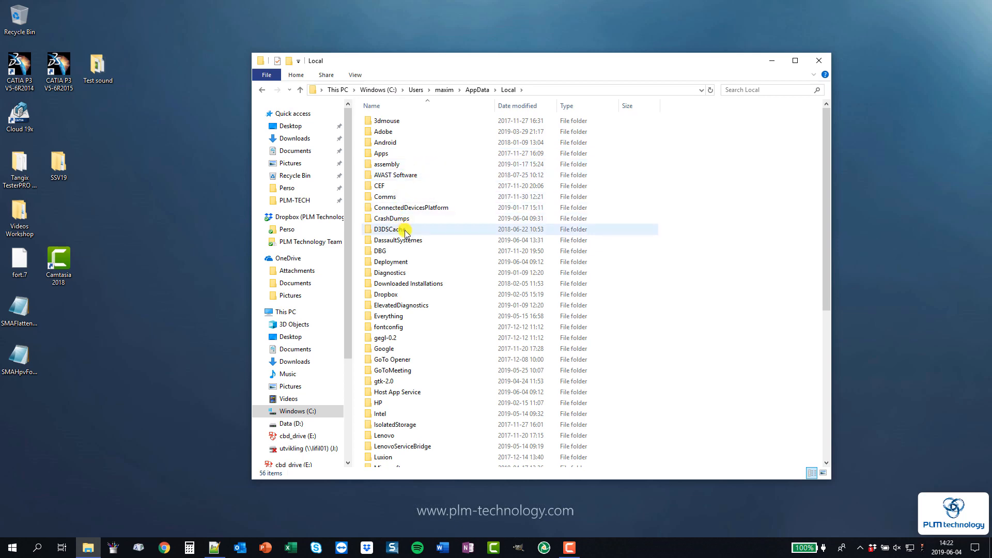
{"action": "double_click", "coordinate": [407, 240]}
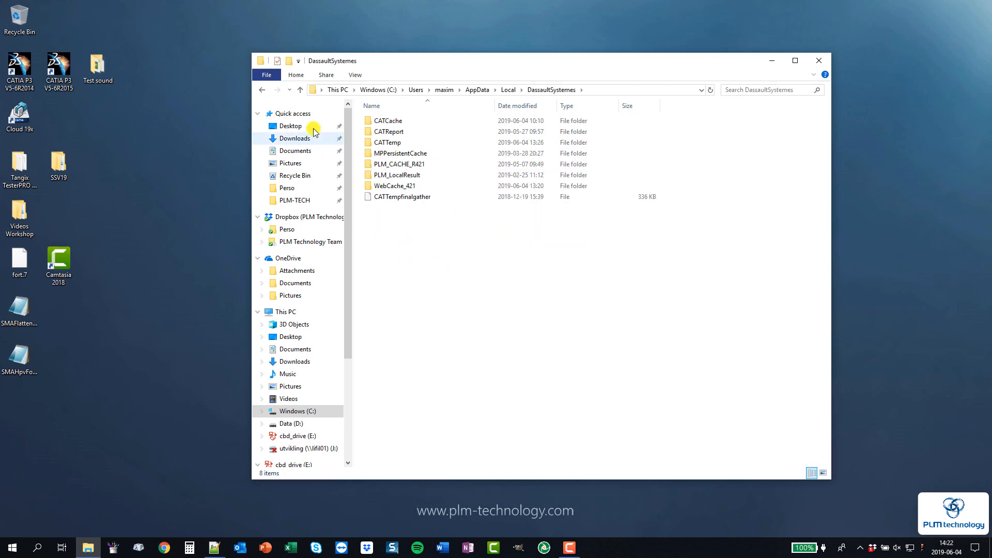
{"action": "right_click", "coordinate": [399, 240]}
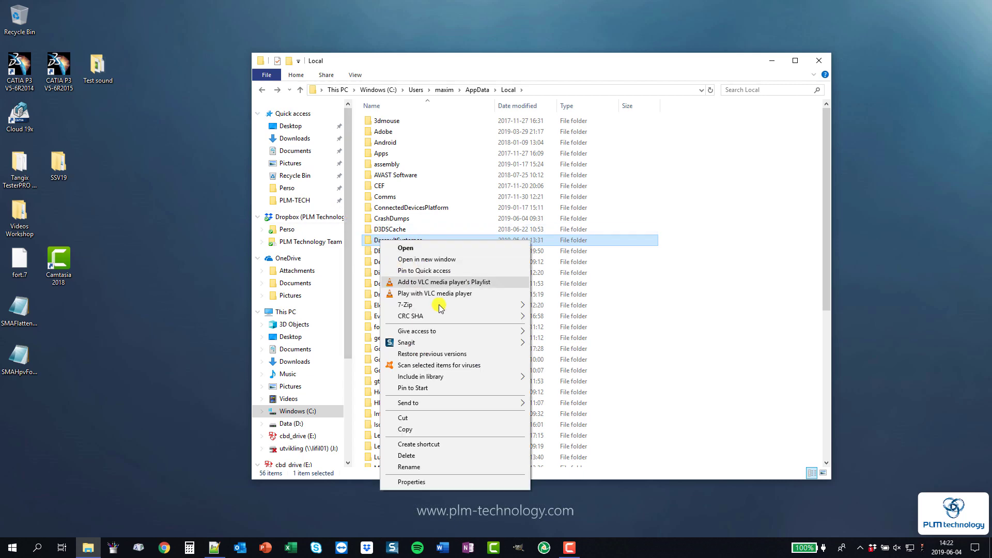
{"action": "left_click", "coordinate": [411, 482]}
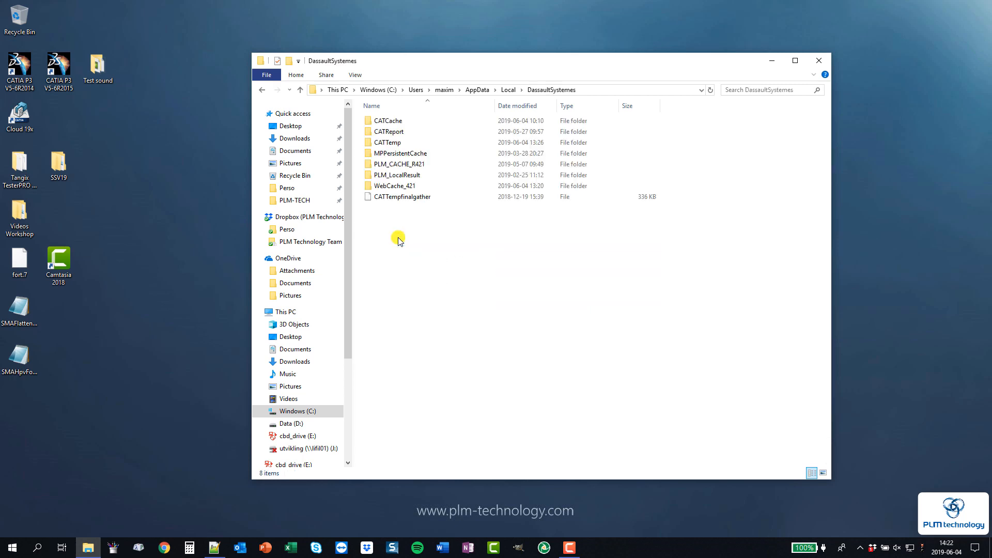
{"action": "left_click", "coordinate": [387, 142]}
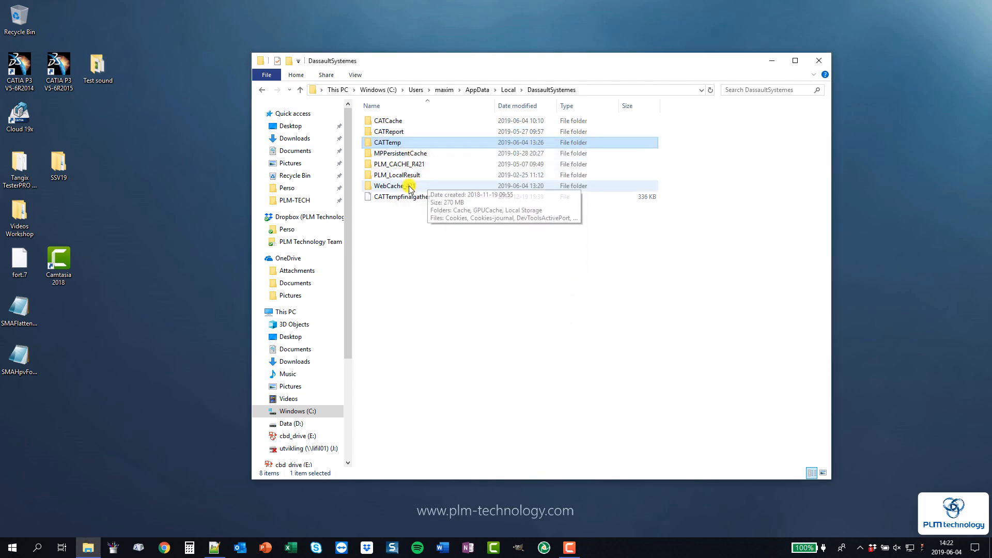
{"action": "right_click", "coordinate": [398, 163]}
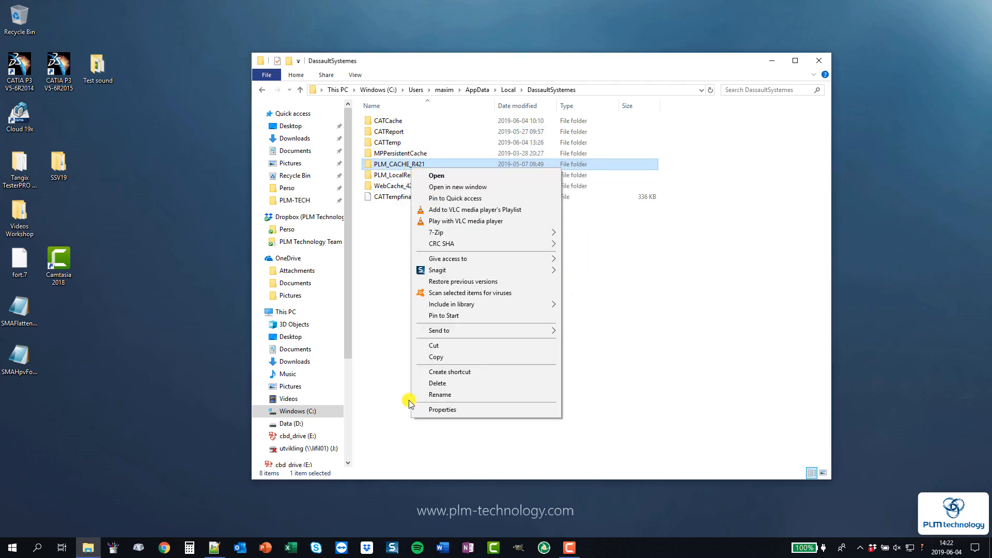
{"action": "left_click", "coordinate": [442, 409]}
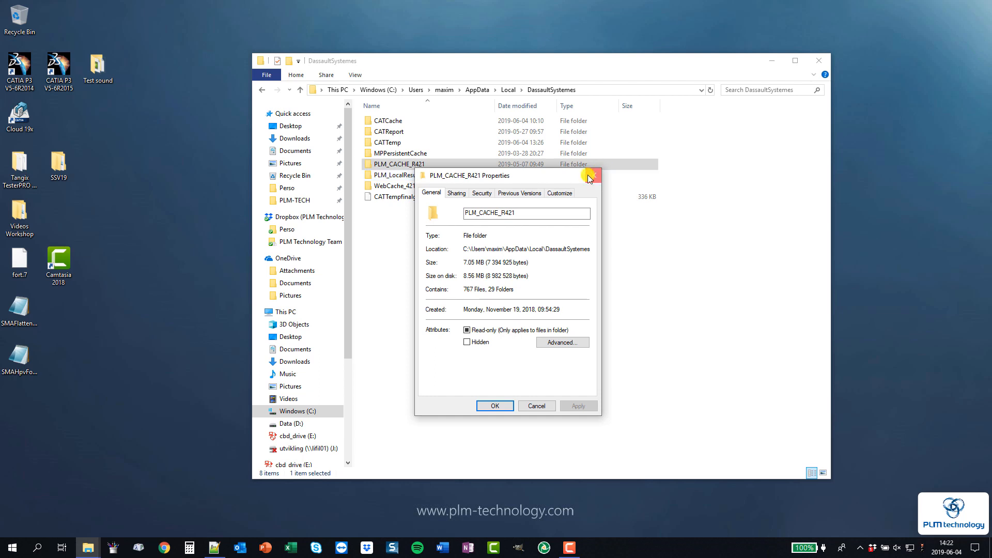
{"action": "right_click", "coordinate": [400, 171]}
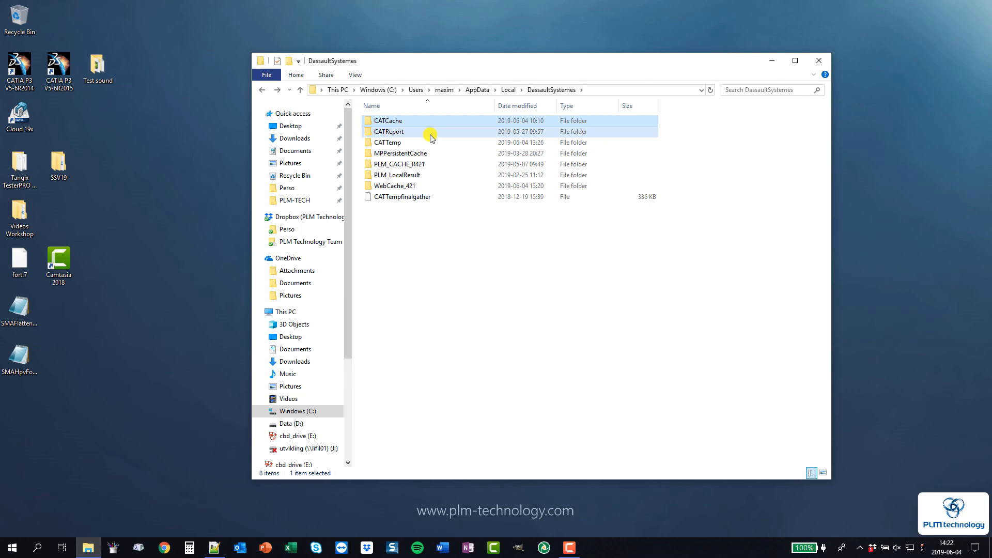
- Select all 247 files in CATReport and delete them permanently
{"action": "double_click", "coordinate": [388, 131]}
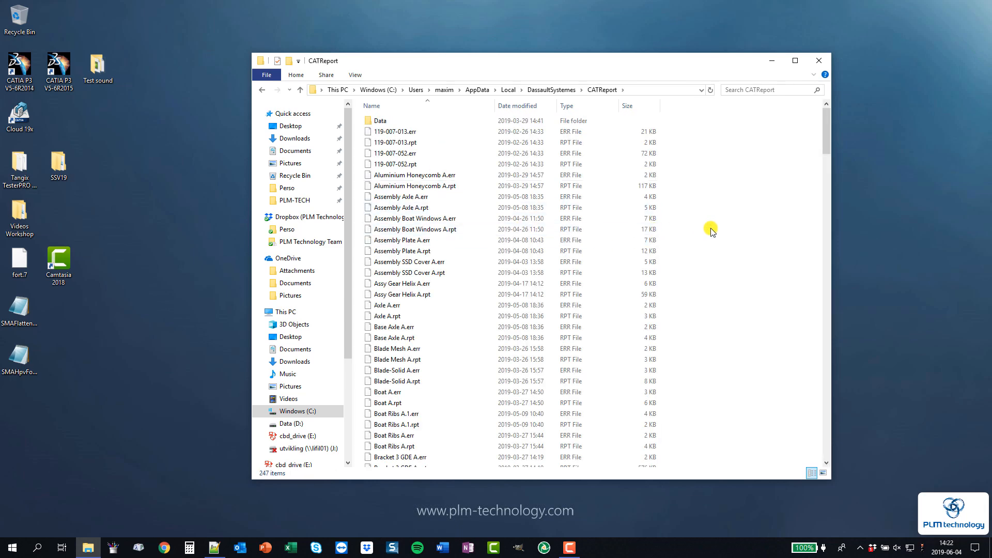
{"action": "key", "text": "ctrl+a"}
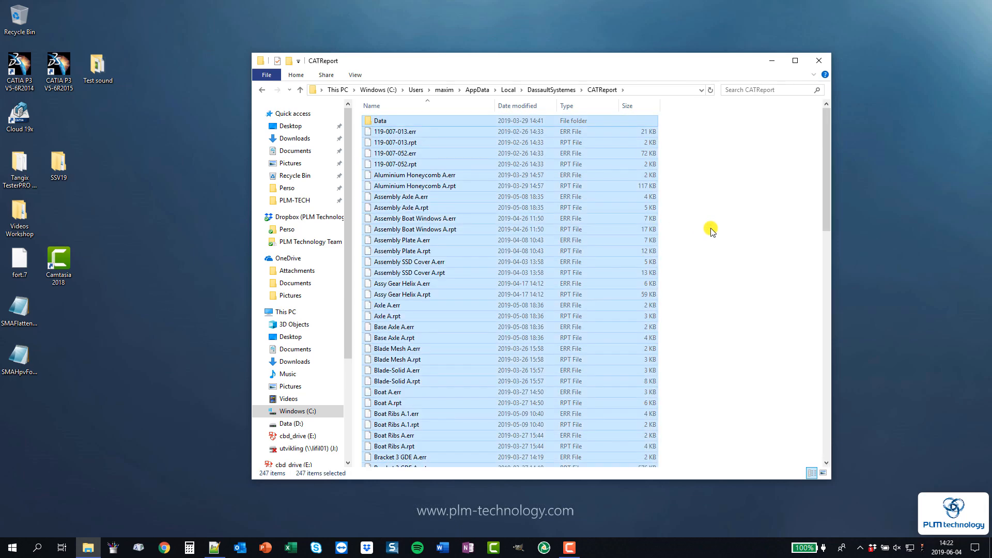
{"action": "key", "text": "Delete"}
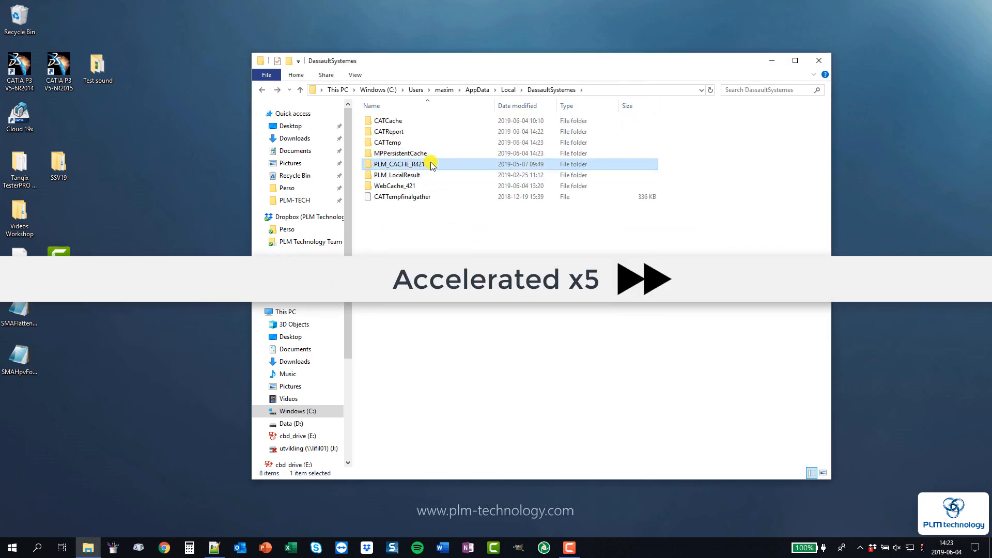
- Open PLM_CACHE_R421 and confirm permanently deleting its 3,529 items (3.02 GB)
{"action": "double_click", "coordinate": [398, 163]}
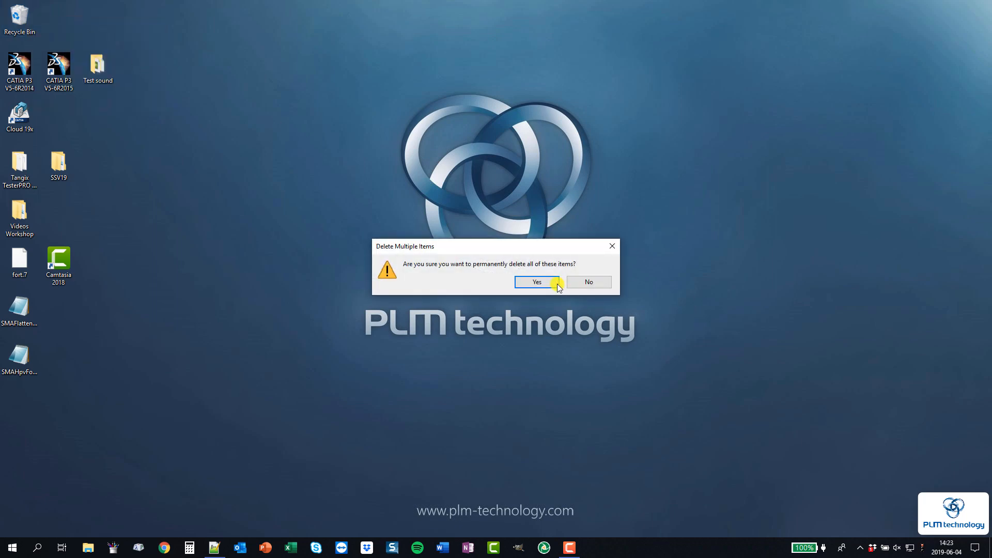
{"action": "left_click", "coordinate": [537, 281]}
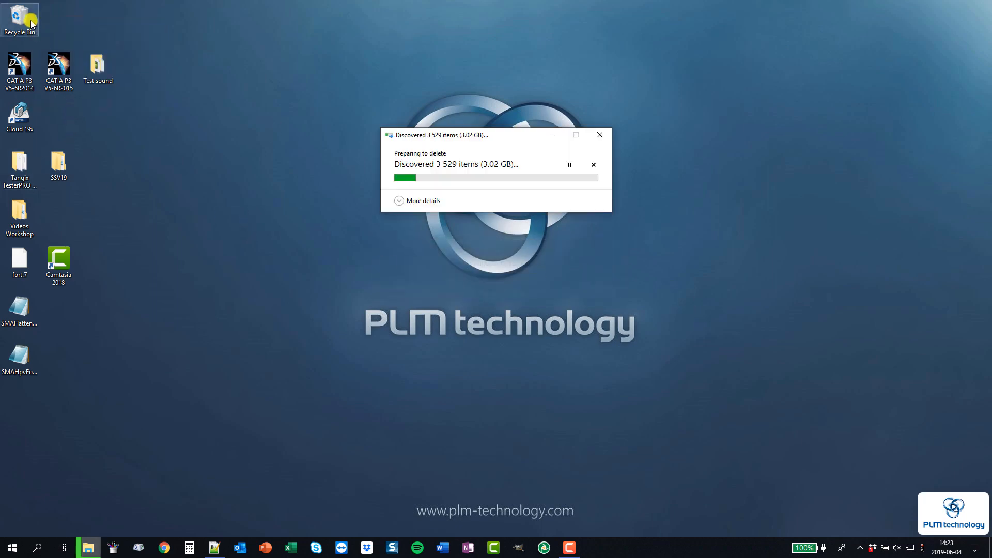
{"action": "mouse_move", "coordinate": [203, 134]}
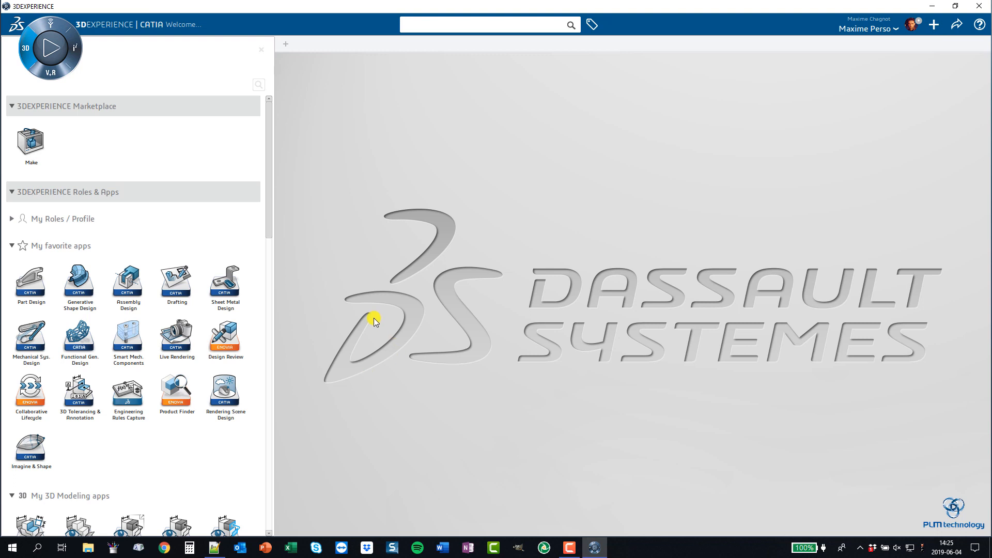
{"action": "mouse_move", "coordinate": [654, 338]}
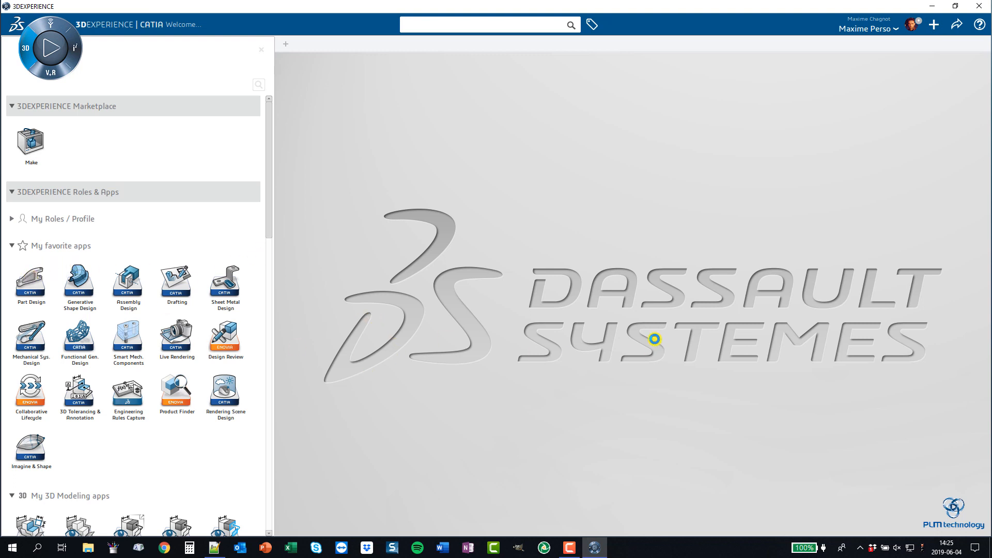
{"action": "mouse_move", "coordinate": [638, 340]}
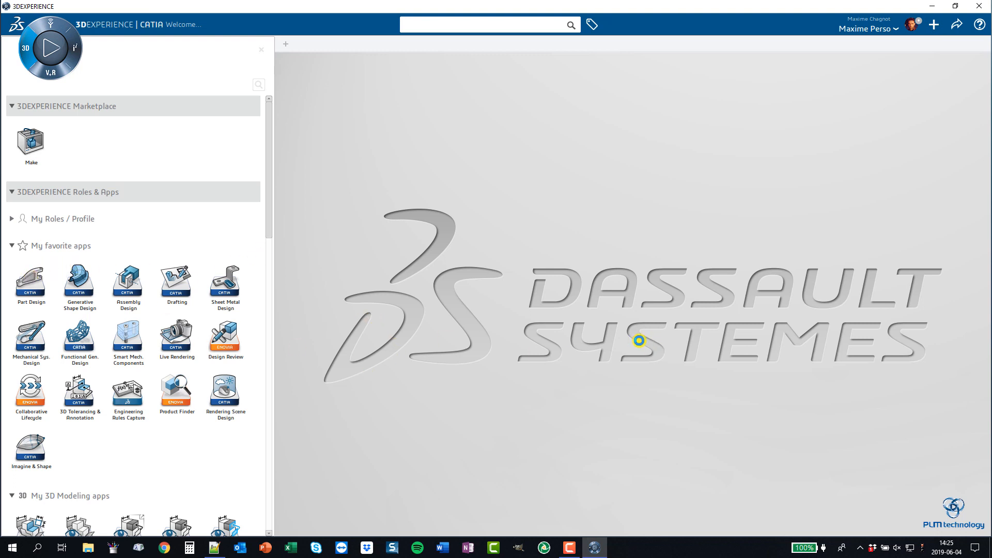
- Launch the Part Design app from My favorite apps to open a new Physical Product
{"action": "left_click", "coordinate": [31, 281]}
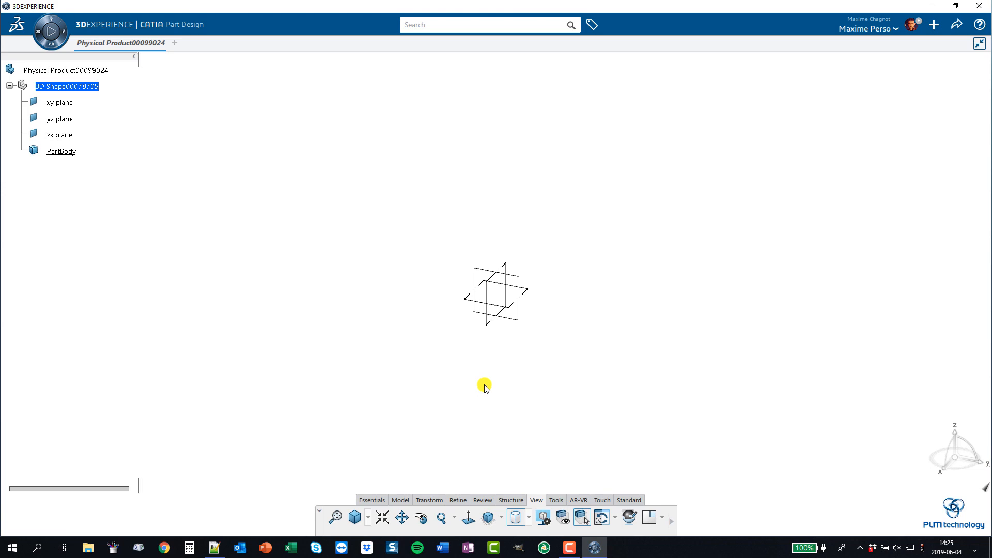